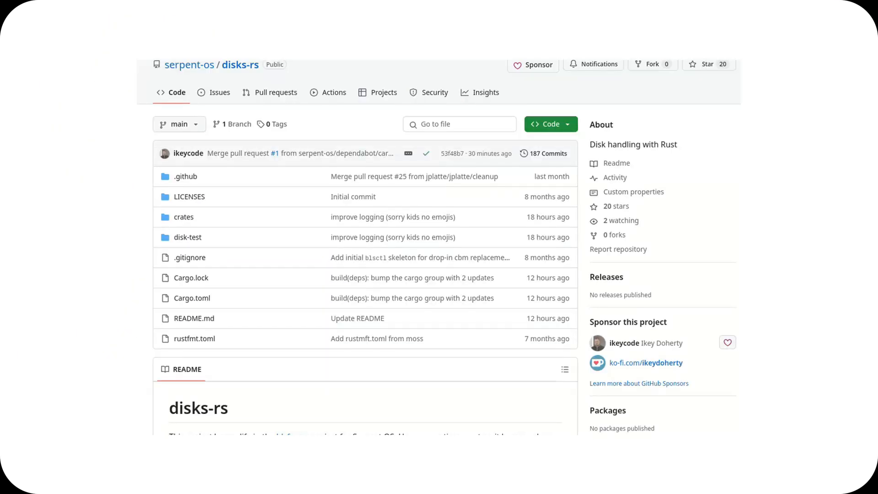
- Scroll down through the disks-rs GitHub repository page
{"action": "scroll", "scroll_direction": "down", "scroll_amount": 3}
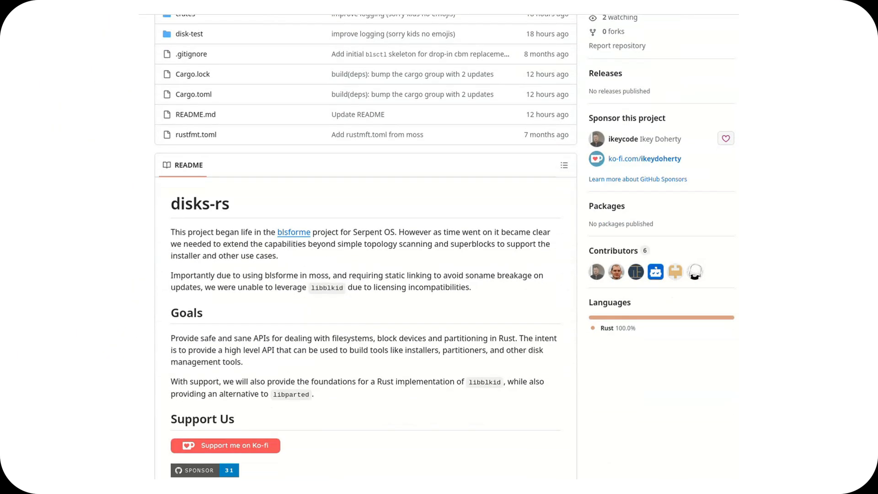
{"action": "scroll", "scroll_direction": "down", "scroll_amount": 3}
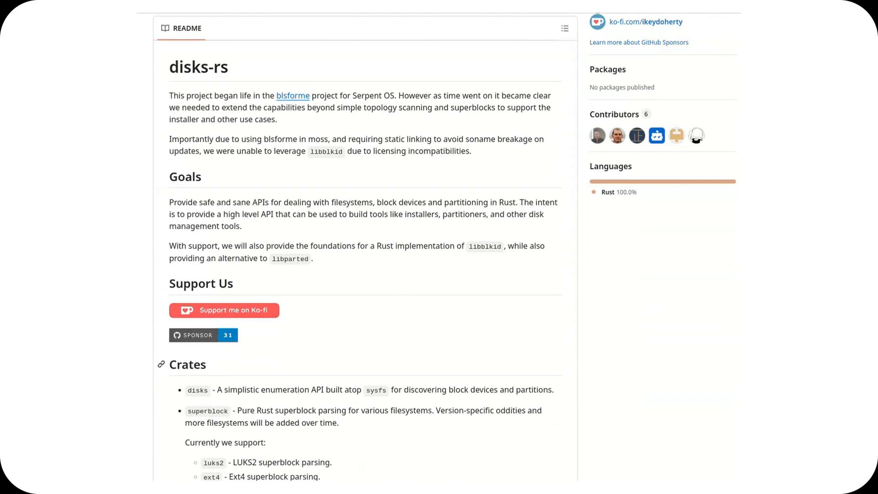
{"action": "scroll", "scroll_direction": "down", "scroll_amount": 3}
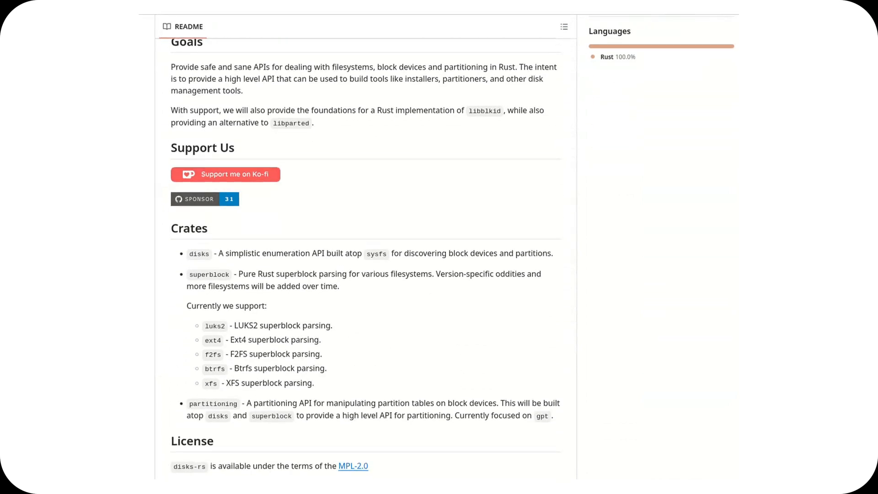
{"action": "scroll", "scroll_direction": "down", "scroll_amount": 3}
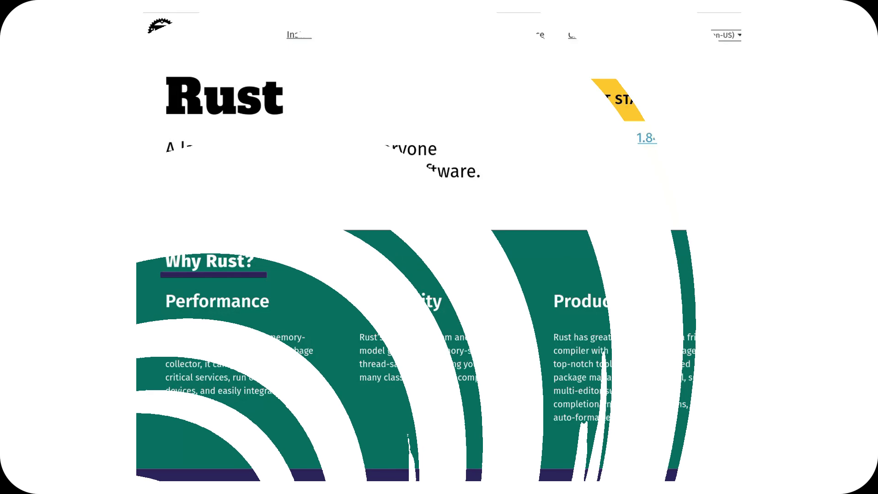
- Visit the Rust Tools page and scroll toward the Learn documentation section
{"action": "left_click", "coordinate": [462, 35]}
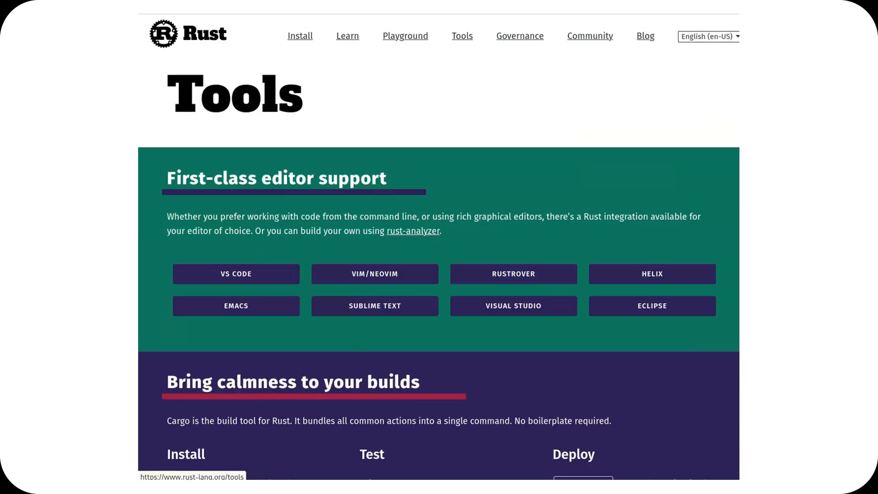
{"action": "scroll", "scroll_direction": "down", "scroll_amount": 3}
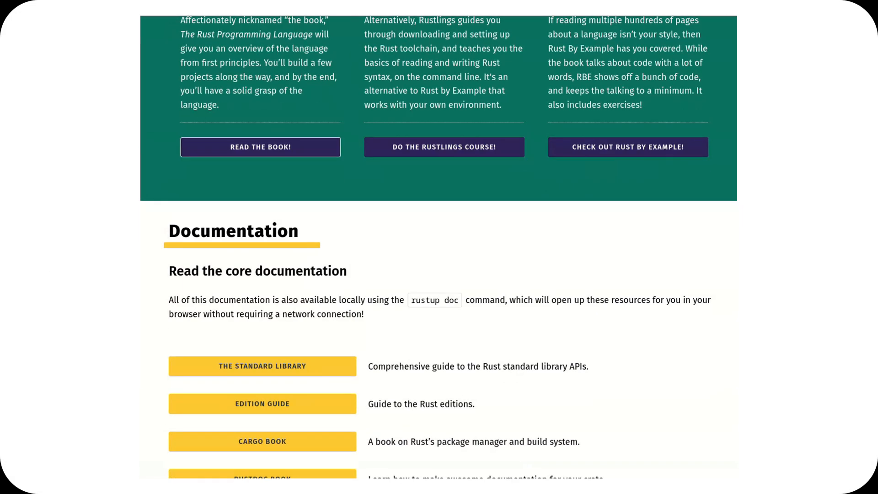
- Browse The Standard Library docs, reading the std crate overview down to its contributing section
{"action": "left_click", "coordinate": [261, 366]}
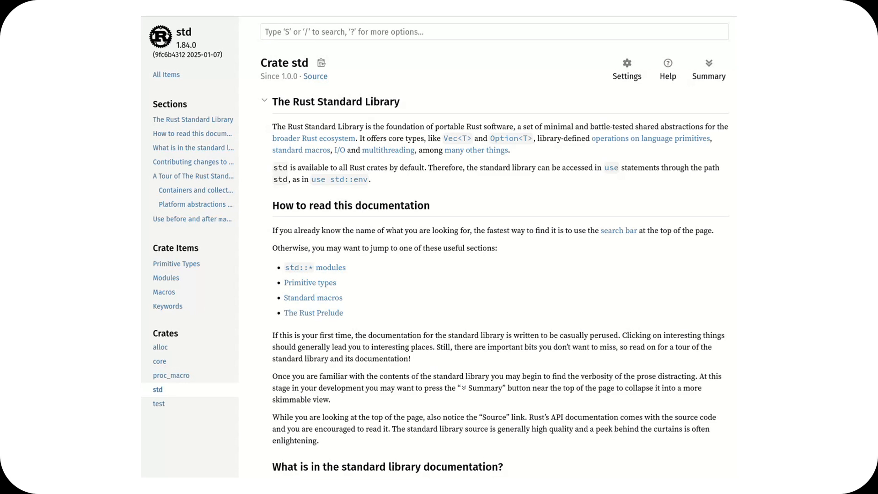
{"action": "scroll", "scroll_direction": "down", "scroll_amount": 3}
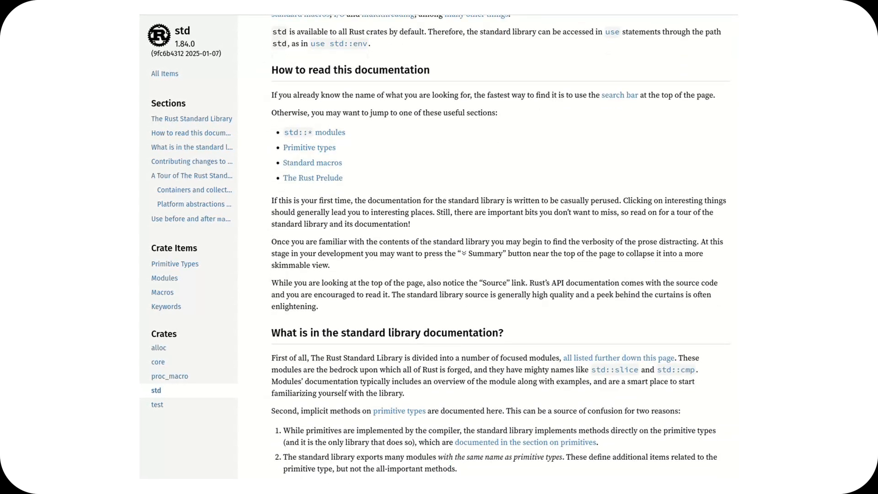
{"action": "scroll", "scroll_direction": "down", "scroll_amount": 3}
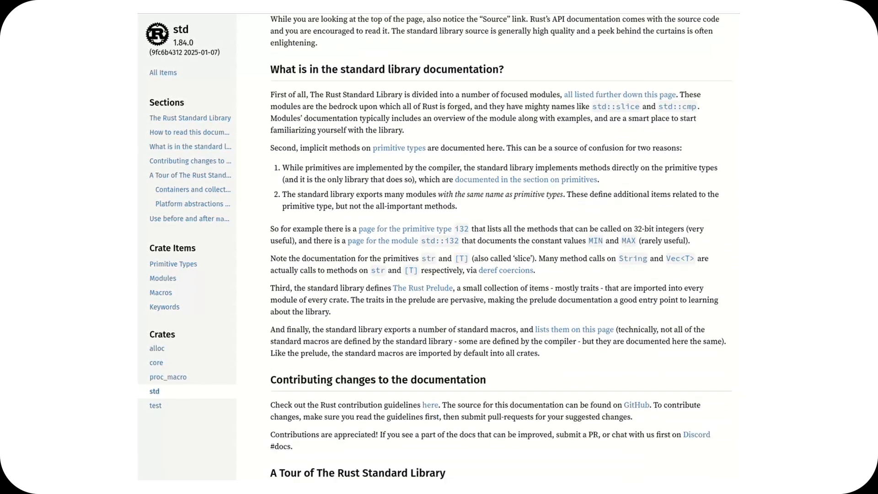
{"action": "scroll", "scroll_direction": "down", "scroll_amount": 3}
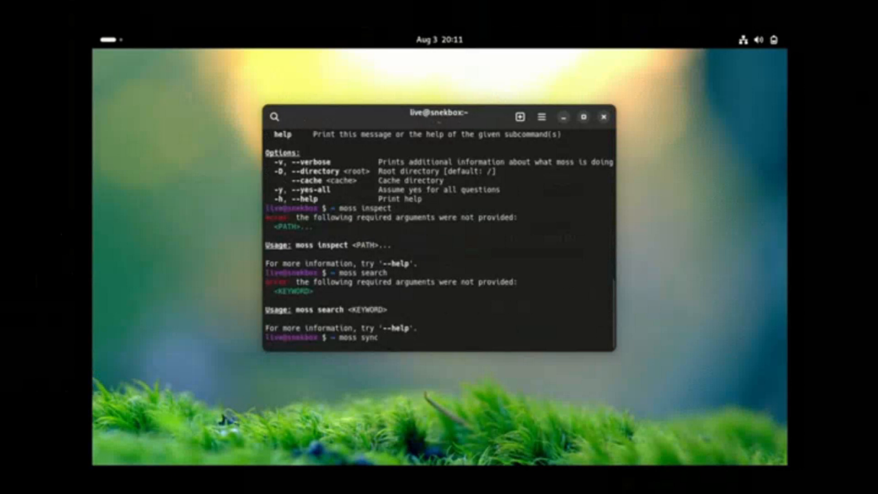
- Run moss in the terminal to show its usage, command list and options
{"action": "key", "text": "Return"}
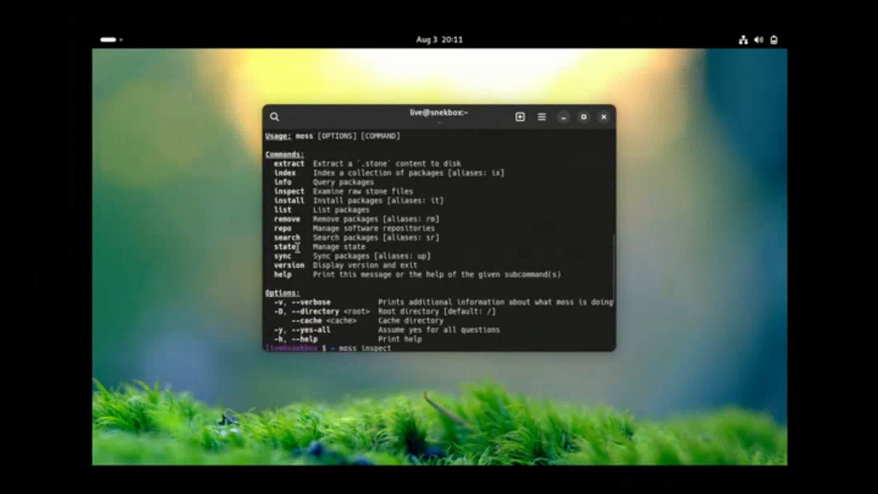
{"action": "mouse_move", "coordinate": [308, 151]}
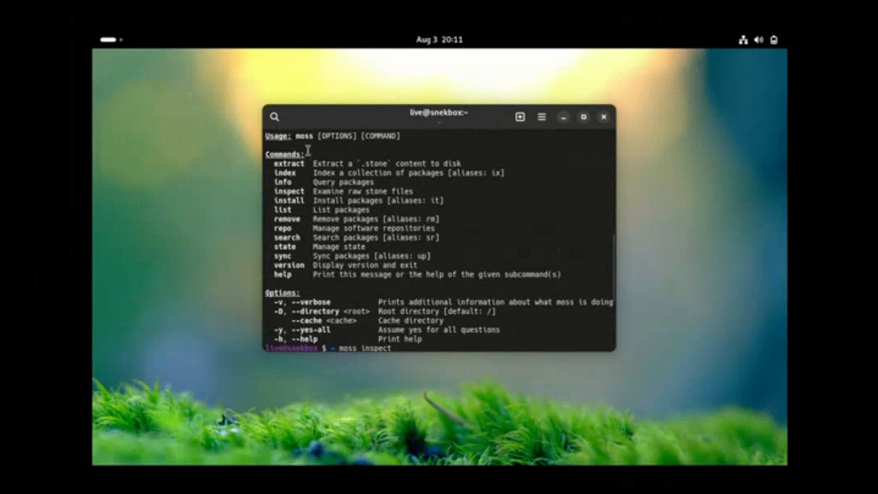
{"action": "mouse_move", "coordinate": [270, 233]}
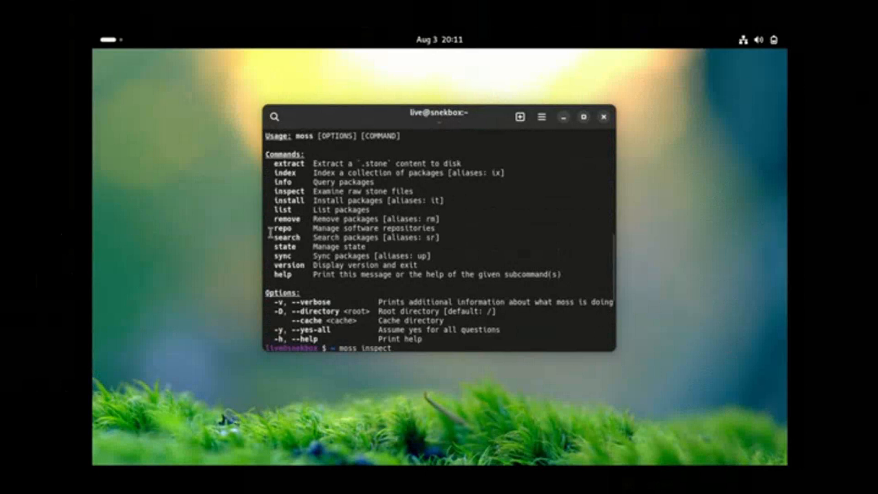